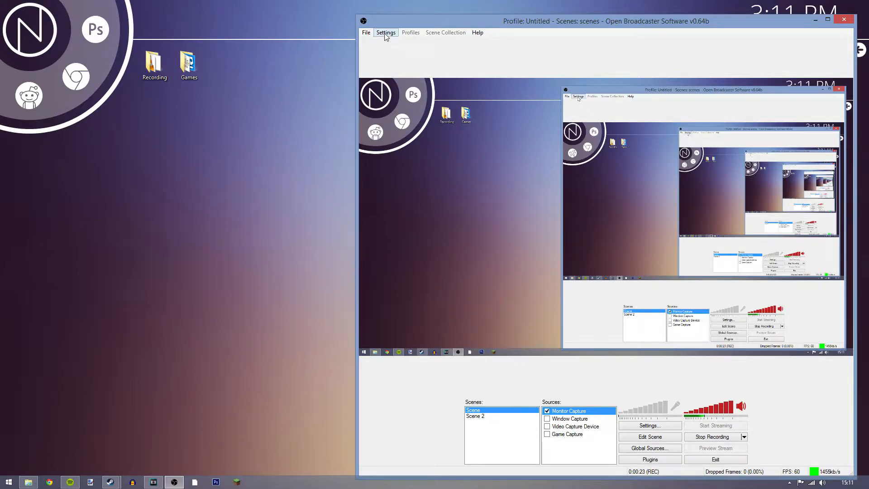
Open the OBS Settings window from the main window menu
click(386, 32)
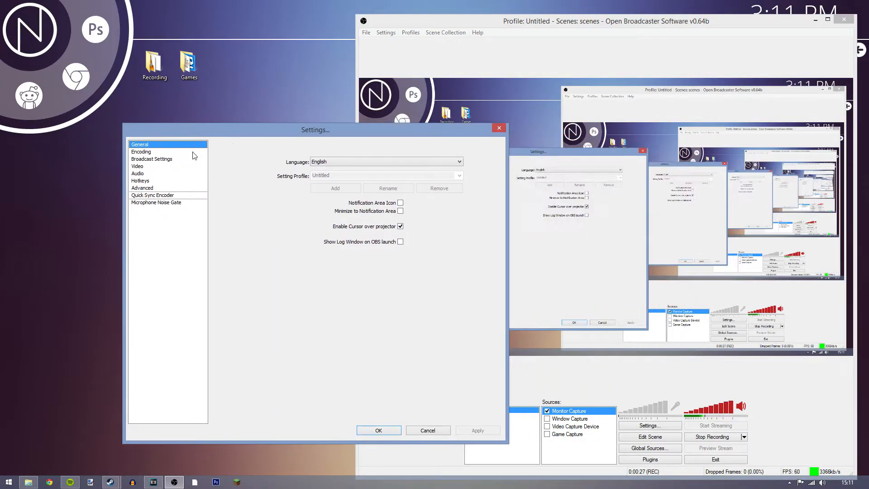
mouse_move(363, 297)
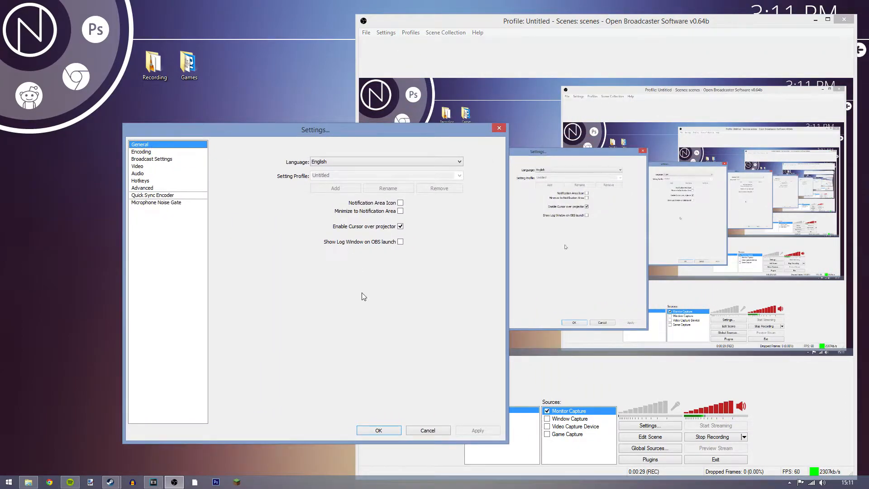
Show the Encoding page with the Quick Sync encoder and 24000 max bitrate
click(142, 152)
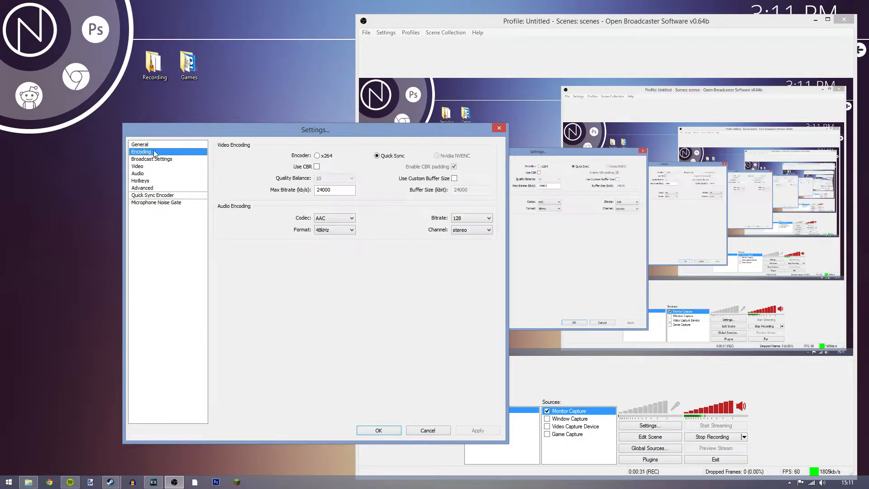
mouse_move(357, 162)
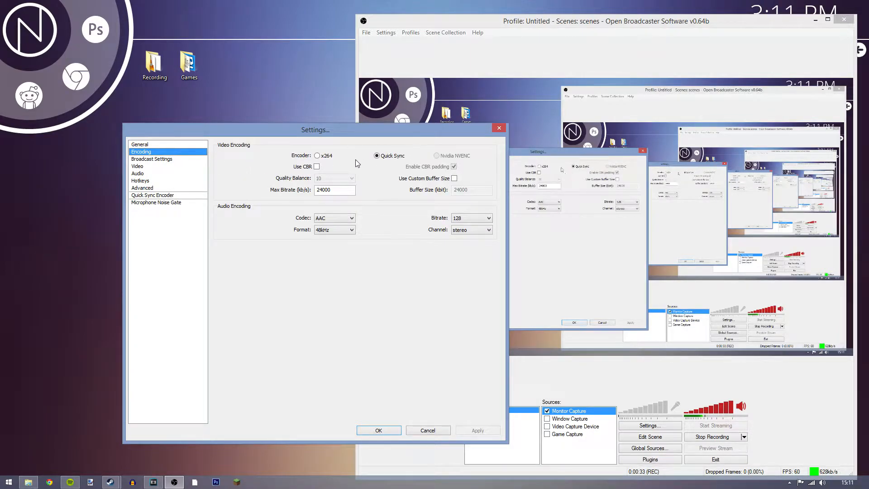
mouse_move(395, 143)
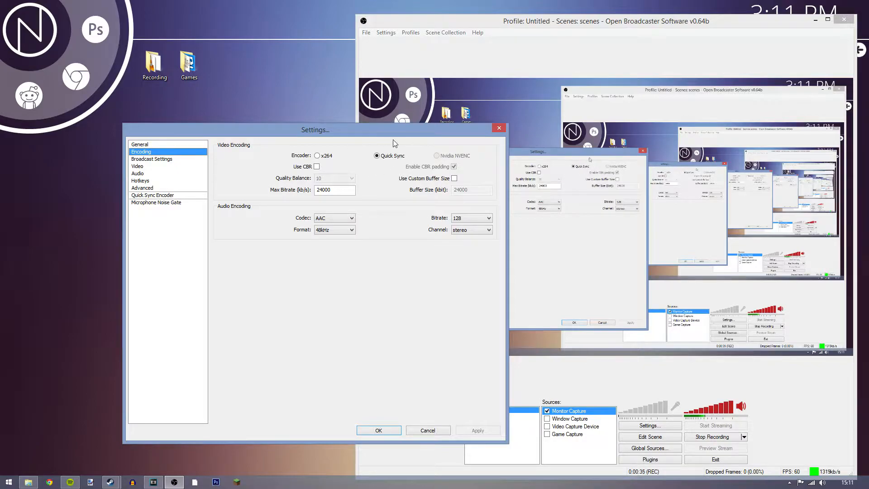
mouse_move(367, 166)
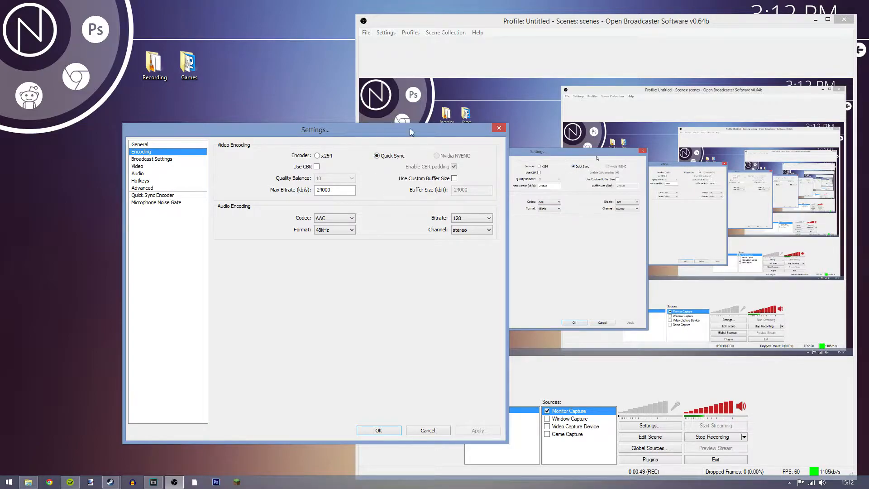
mouse_move(387, 149)
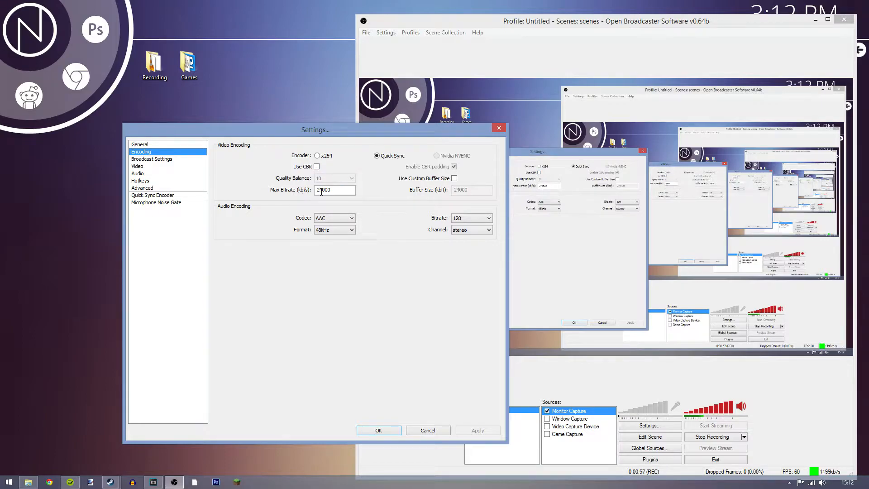
mouse_move(357, 191)
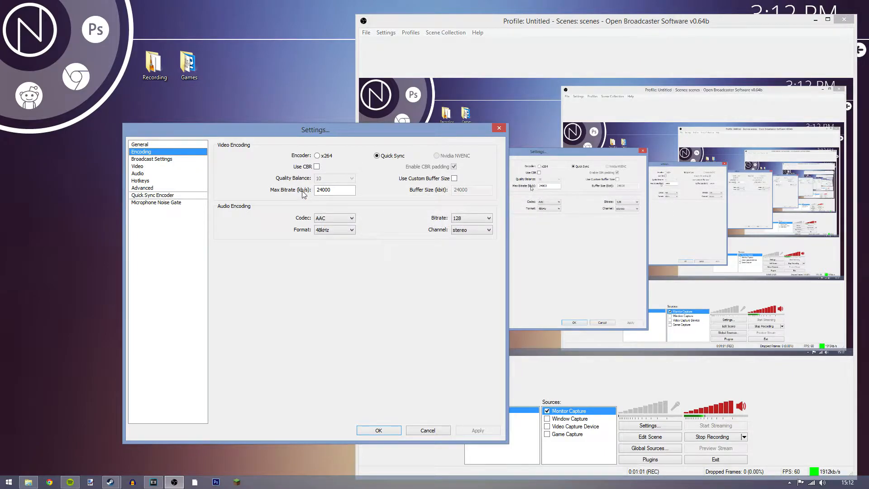
mouse_move(319, 190)
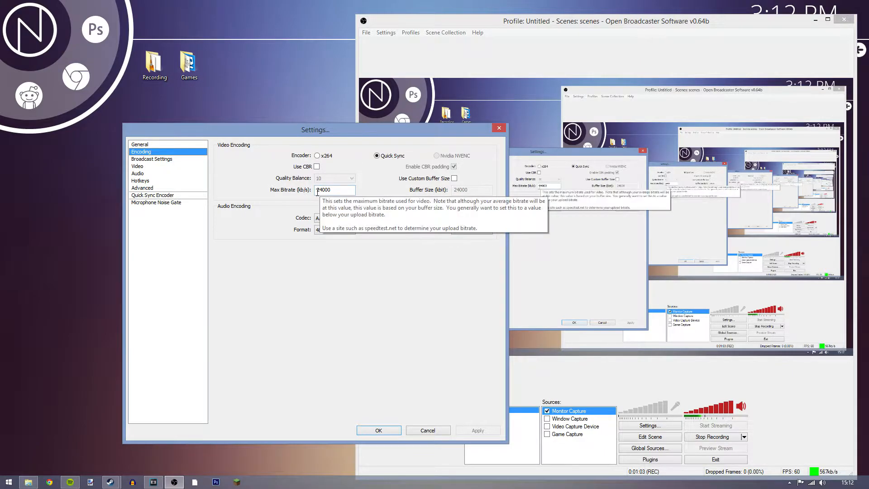
mouse_move(360, 195)
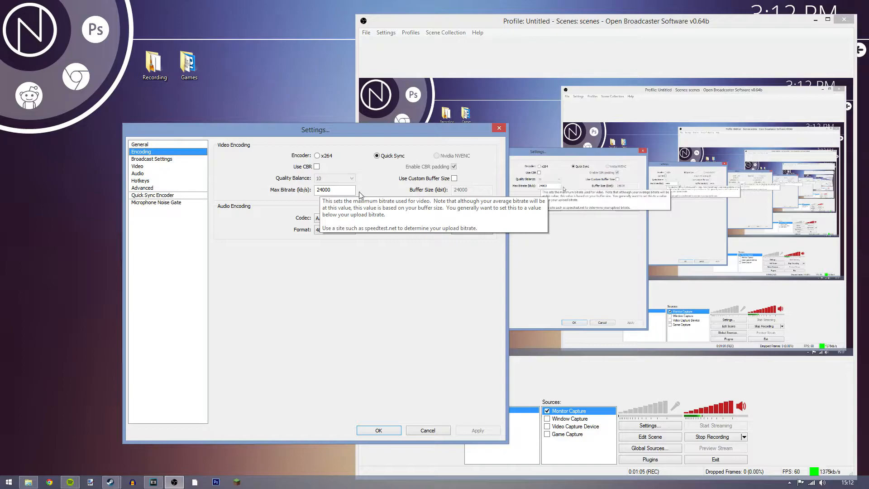
mouse_move(479, 323)
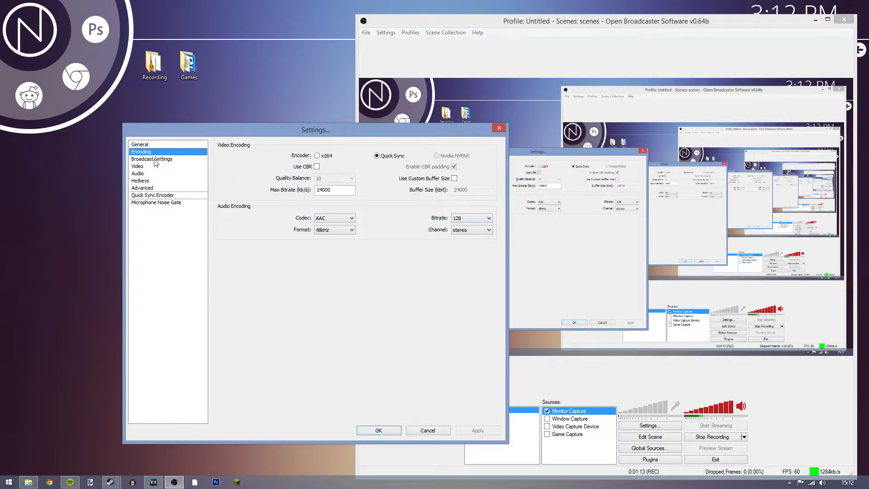
Set broadcast mode to File Output Only, raising the apply-changes prompt
click(152, 159)
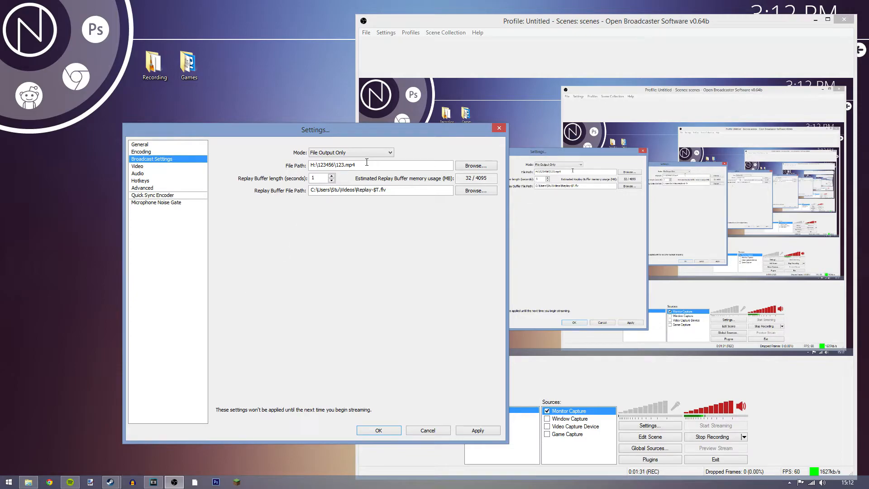
click(137, 167)
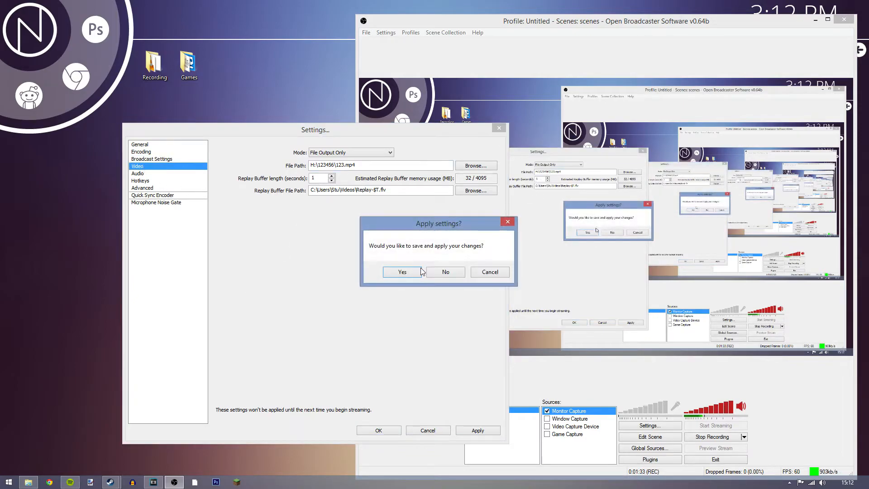
Apply broadcast changes, revealing Video settings at 1920x1080 and 60 FPS
click(403, 272)
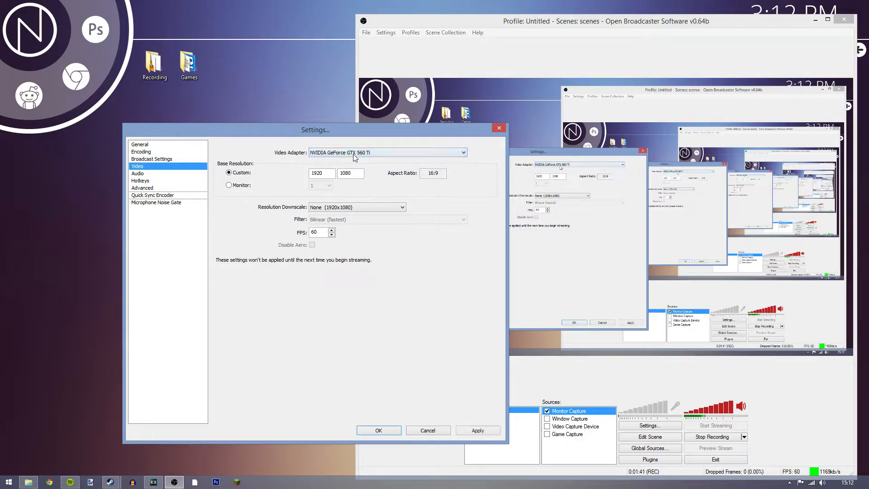
mouse_move(374, 168)
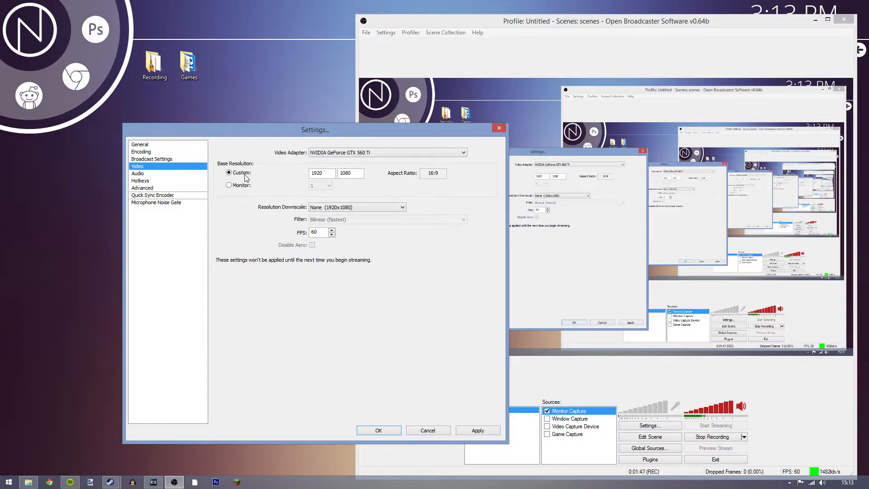
mouse_move(385, 255)
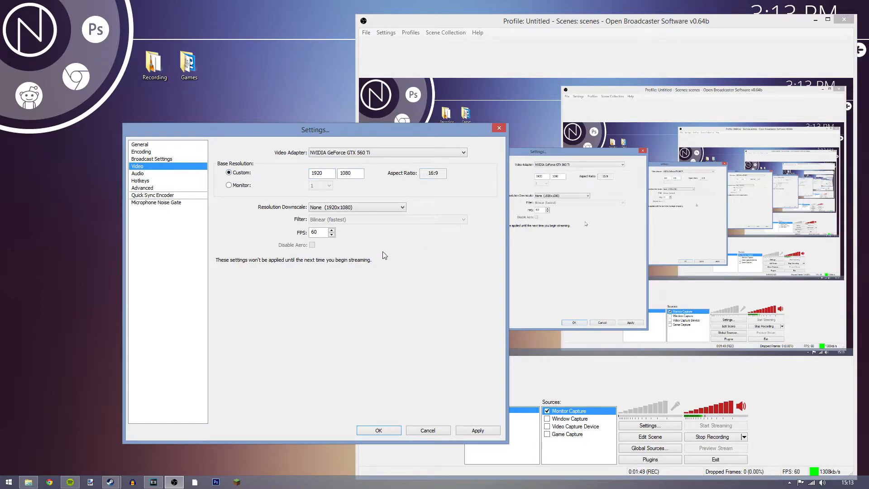
mouse_move(193, 189)
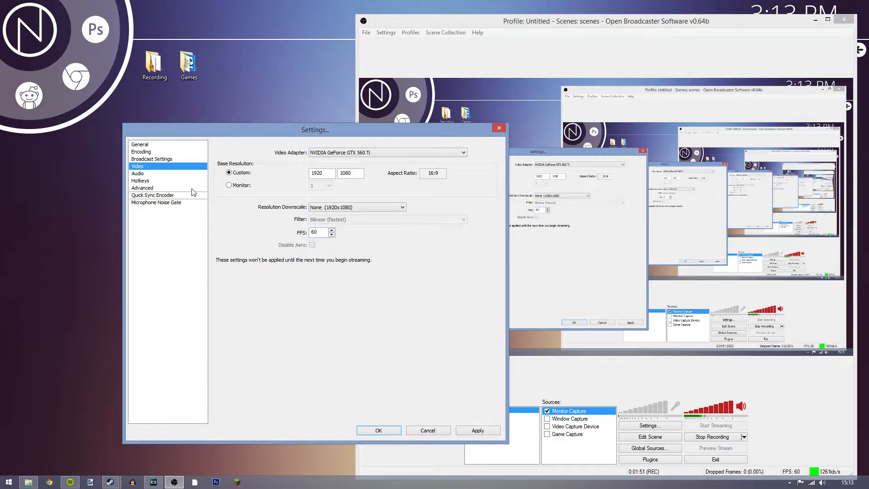
Browse the Audio and Hotkeys pages, ending on the Advanced settings page
click(138, 173)
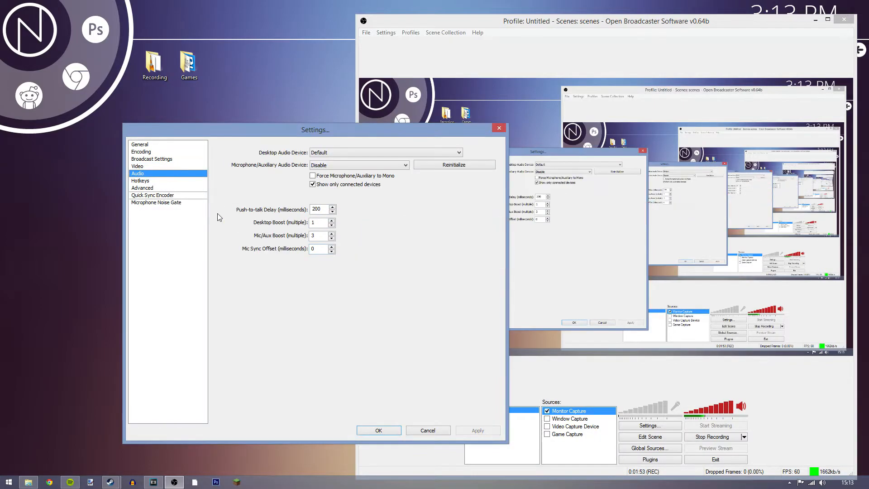
click(140, 181)
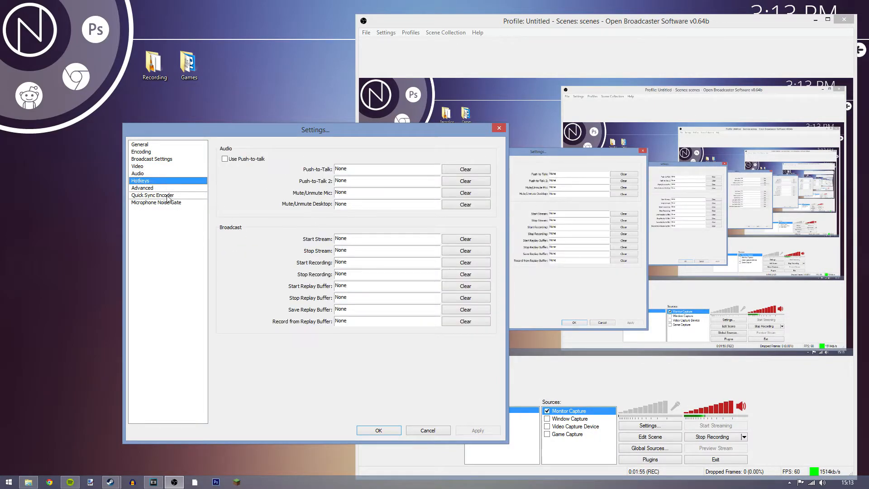
click(142, 188)
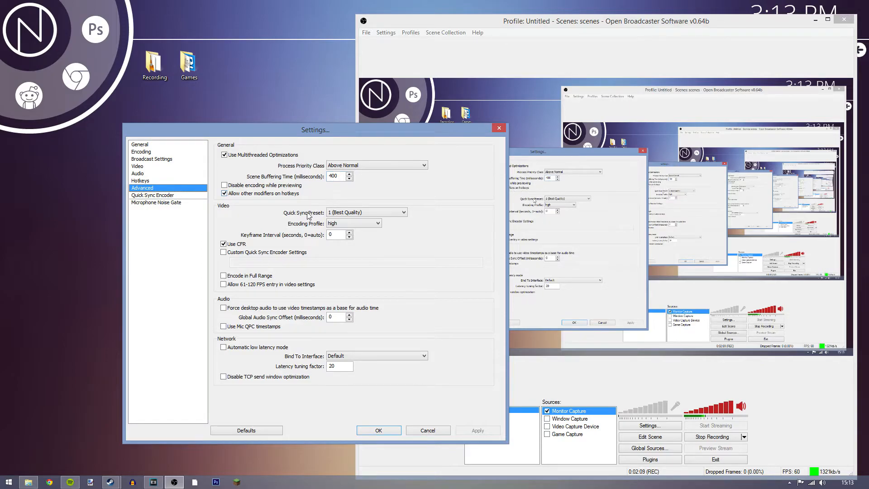
Choose Quick Sync preset 1 (Best Quality) and high profile, then view encoder parameters
click(367, 212)
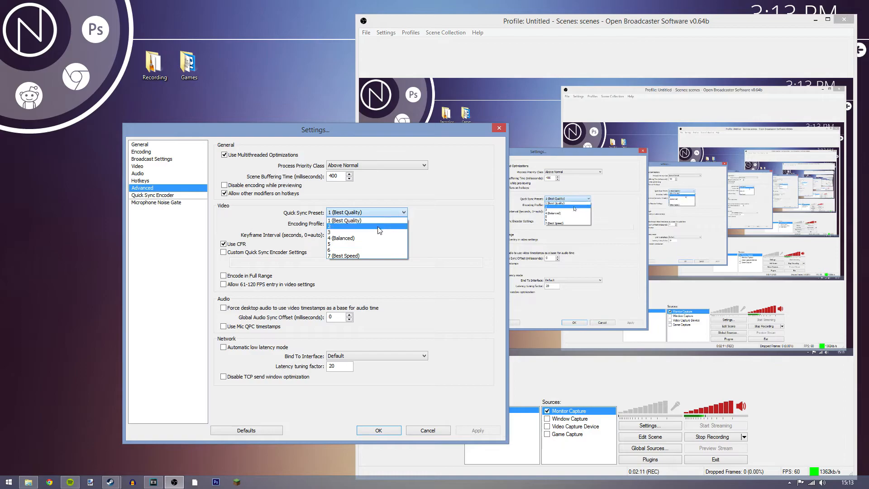
click(354, 223)
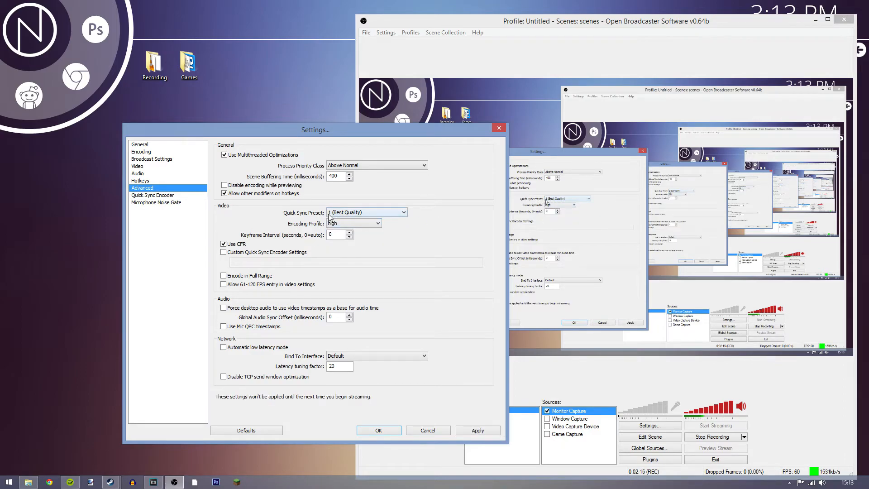
click(366, 212)
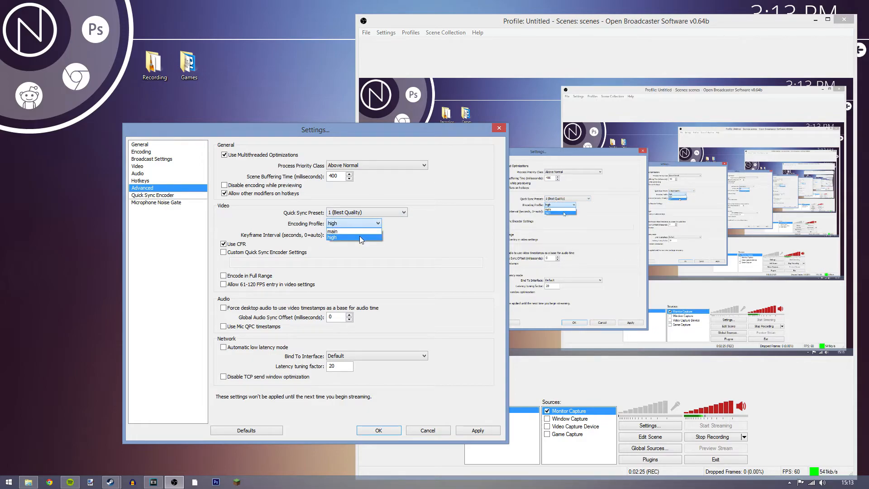
click(353, 237)
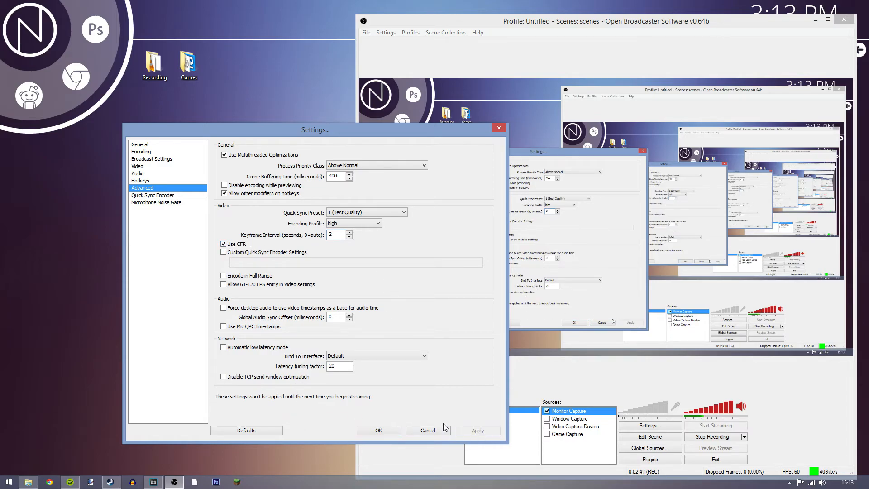
click(153, 195)
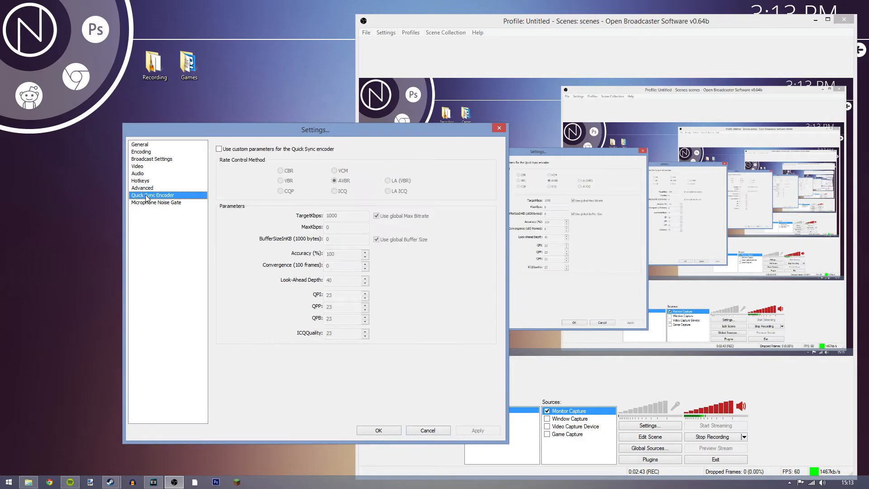
Try custom Quick Sync parameters with CBR, turn them off, and save with OK
click(219, 149)
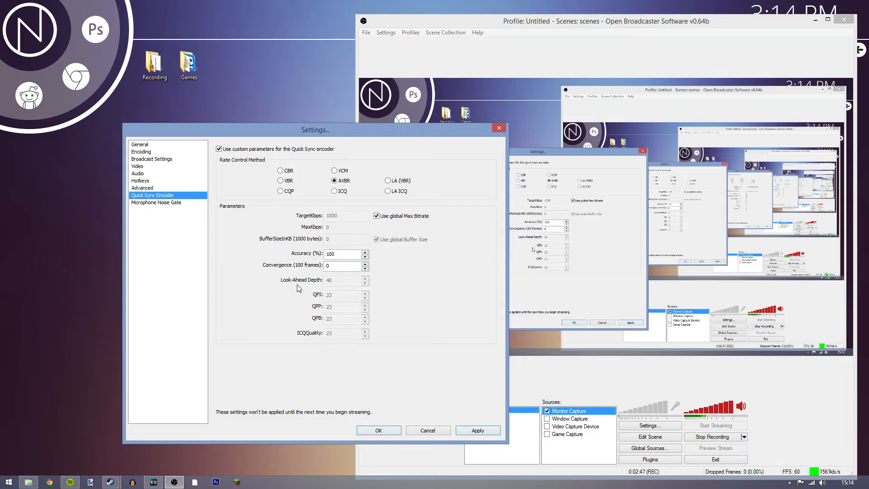
click(280, 171)
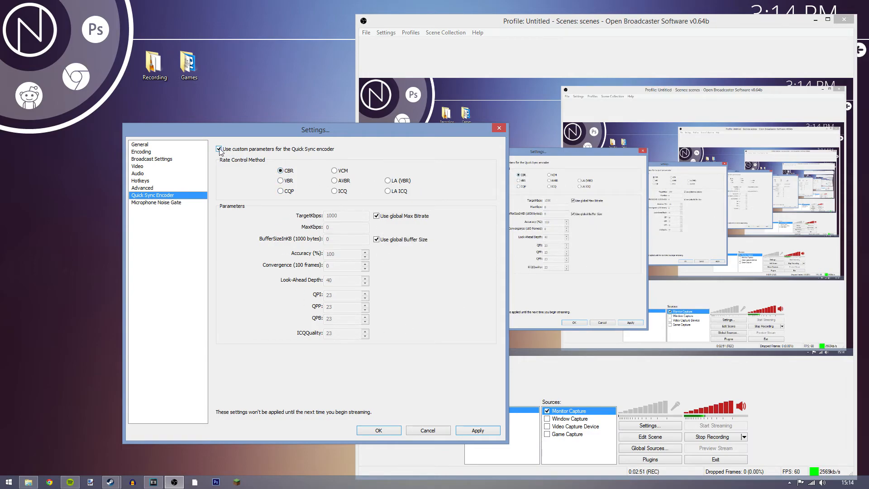
click(219, 149)
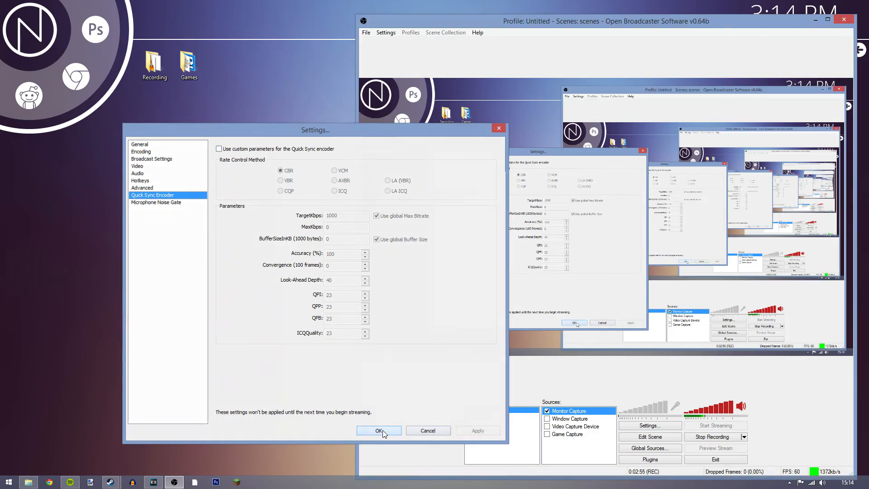
click(379, 430)
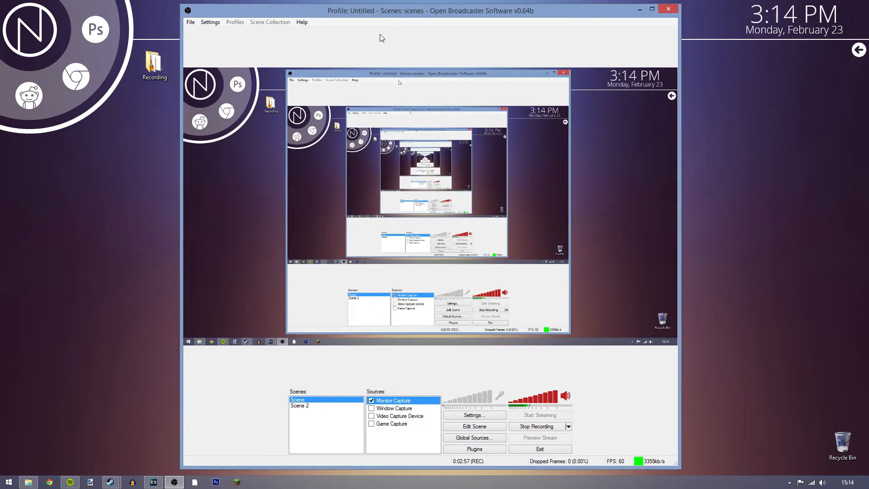